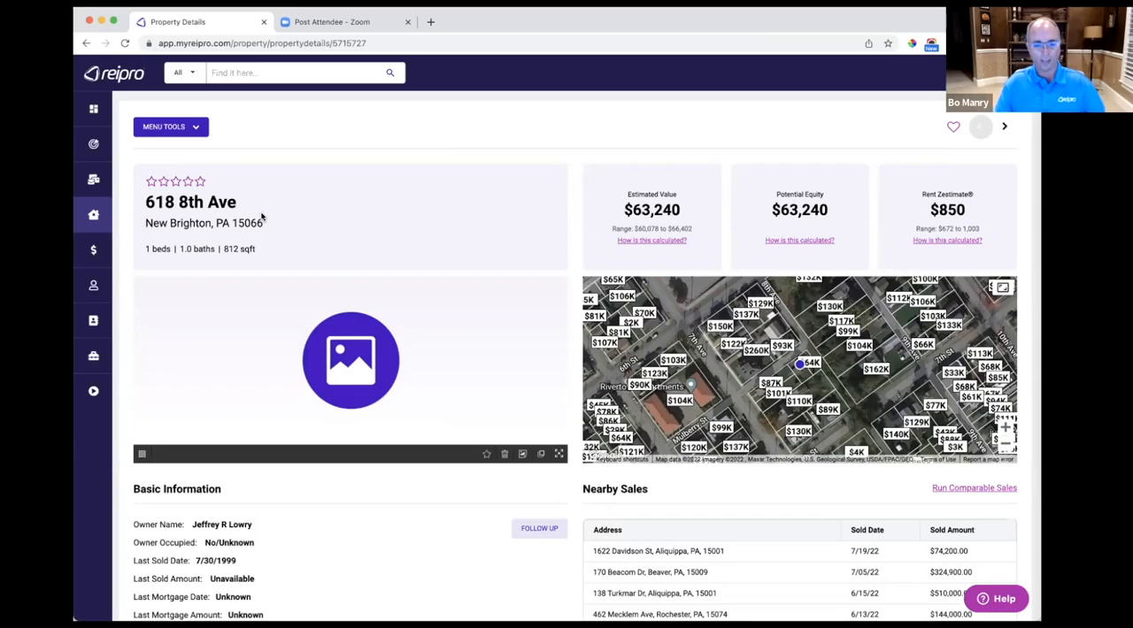
scroll("down", 3)
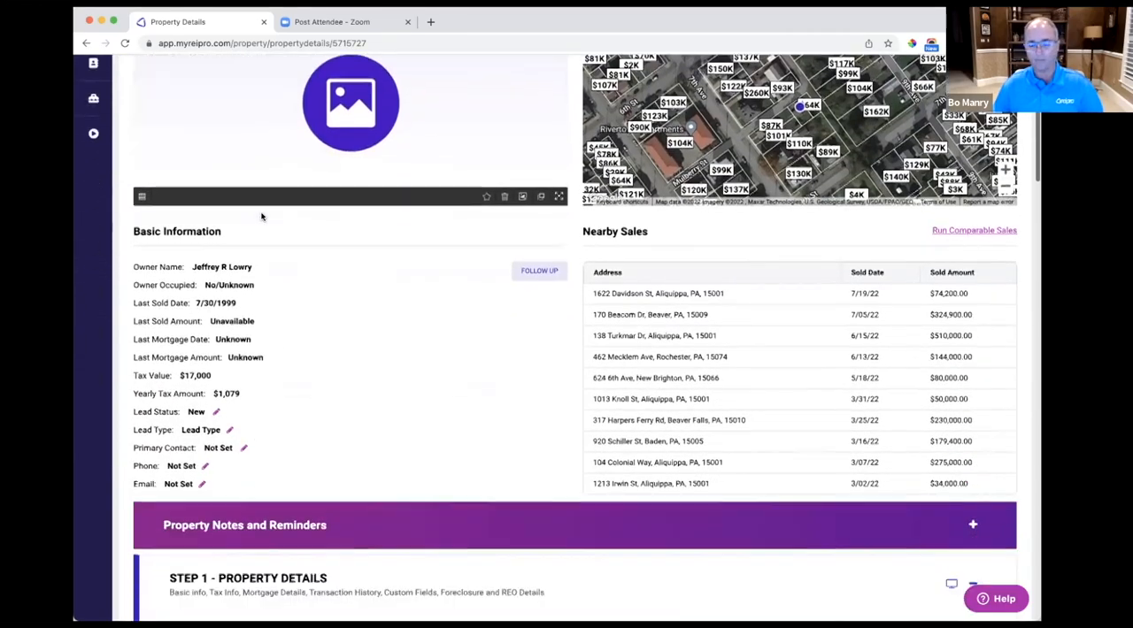
scroll("down", 3)
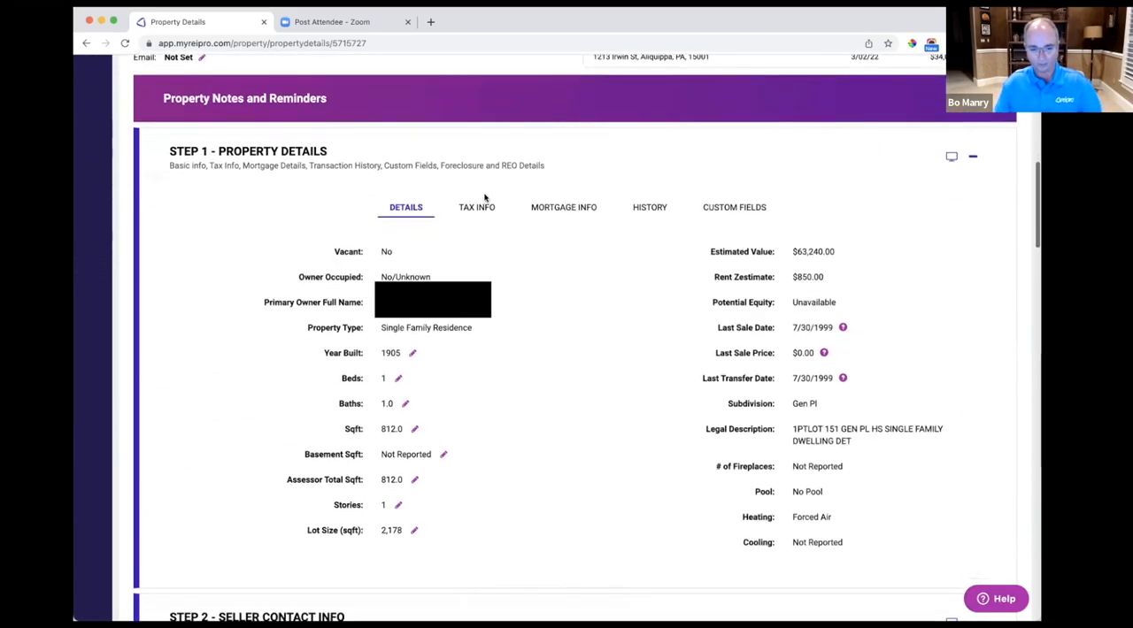
left_click(476, 207)
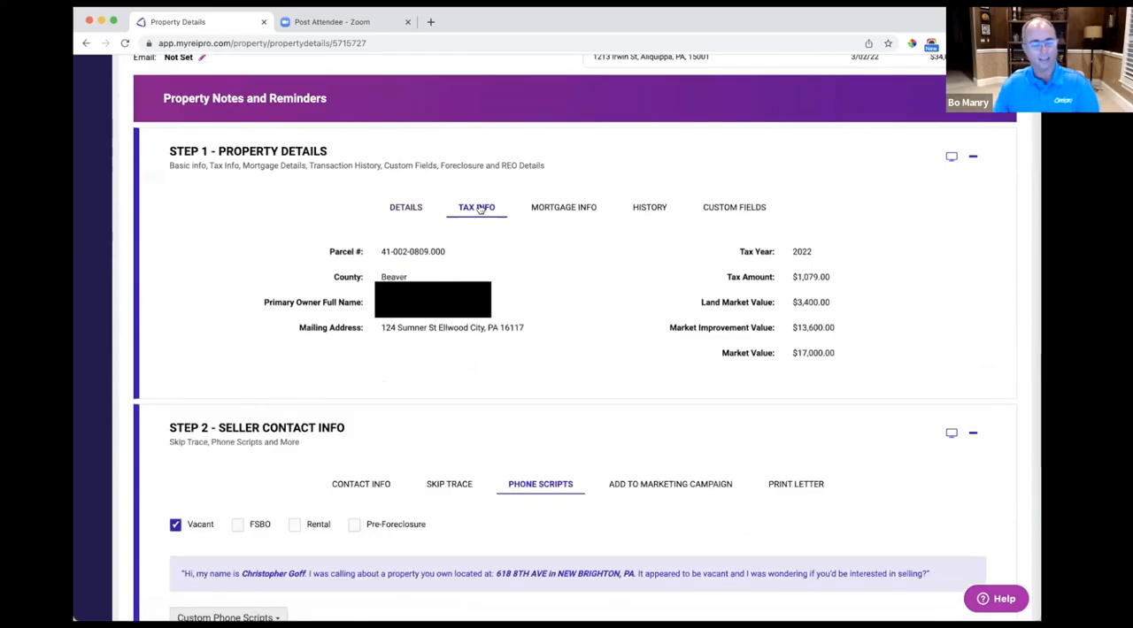
mouse_move(475, 265)
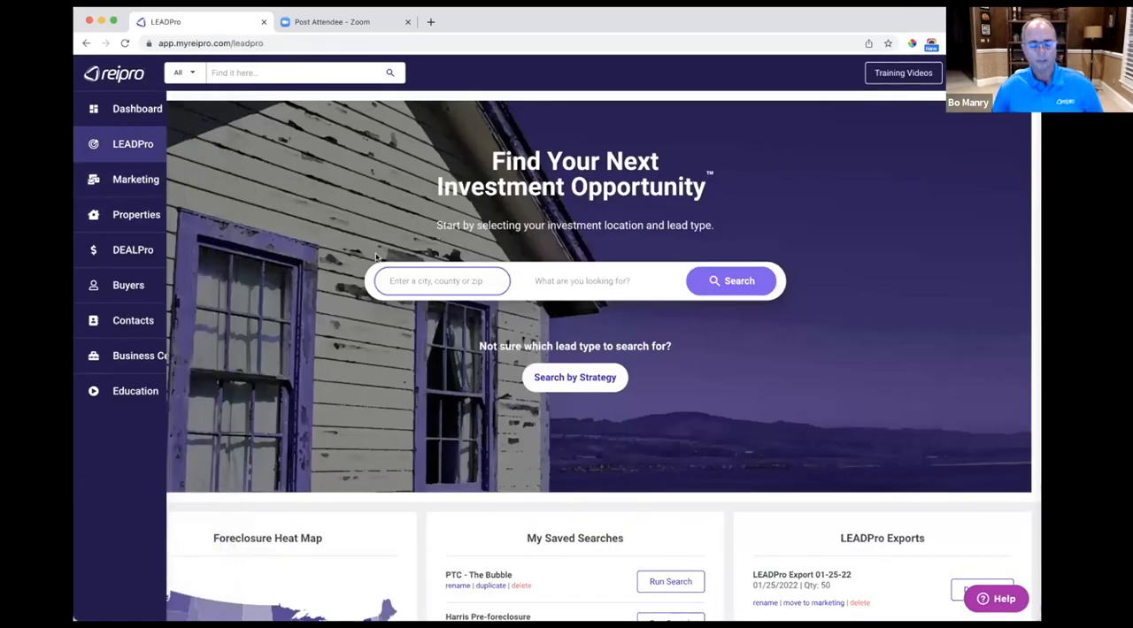
Step: Search Broward County, FL for Investors (Potential Buyers) leads, returning 90,492 results
left_click(442, 280)
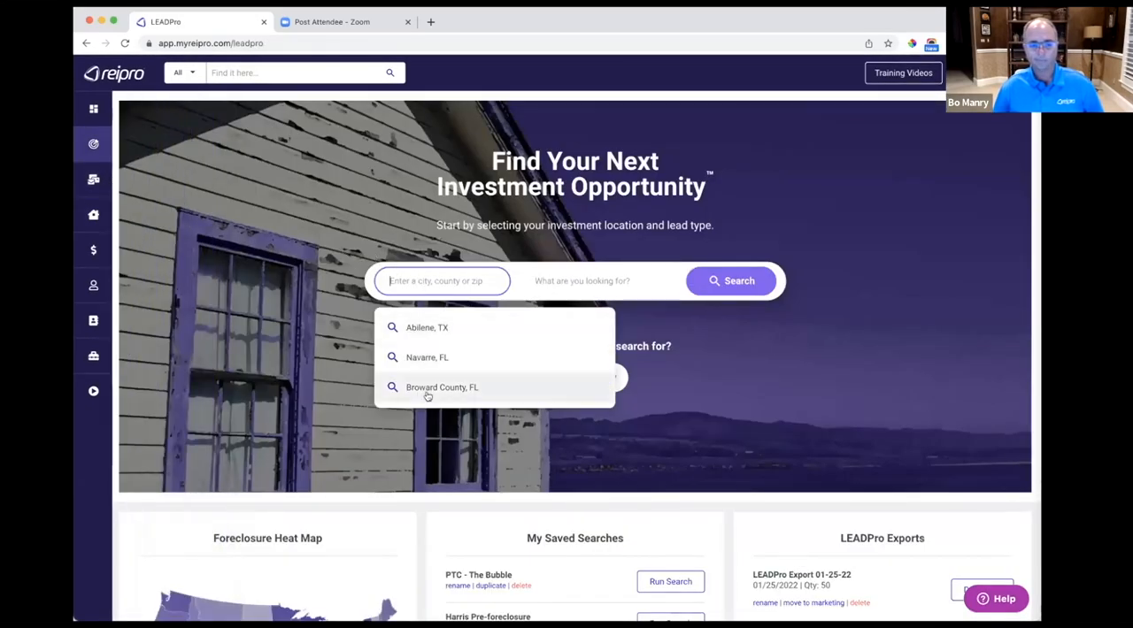
left_click(439, 388)
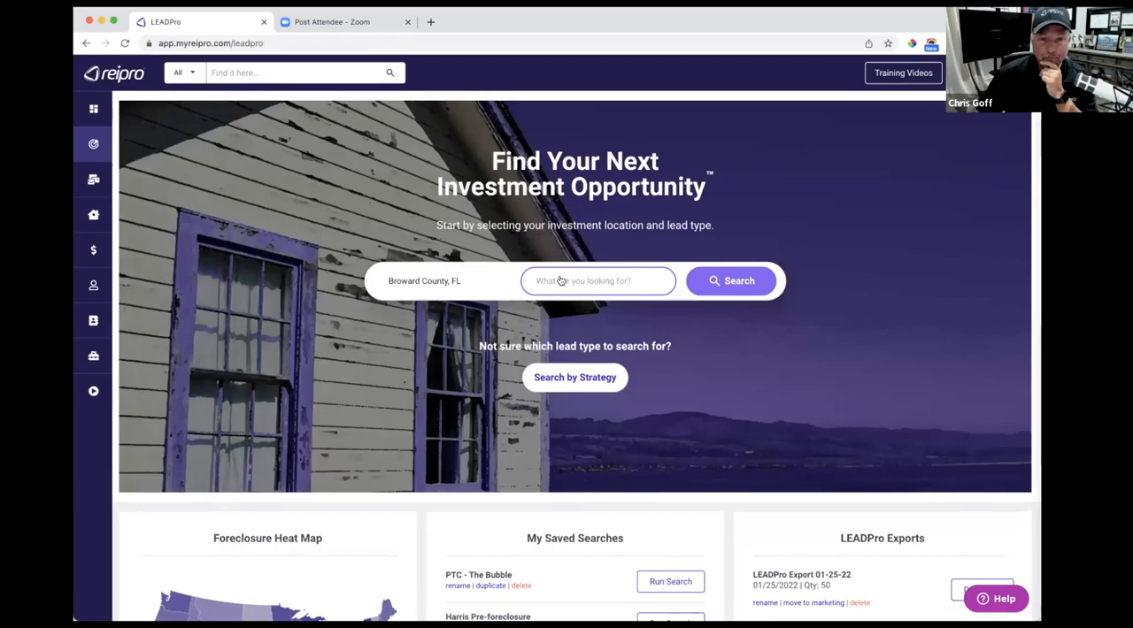
left_click(597, 280)
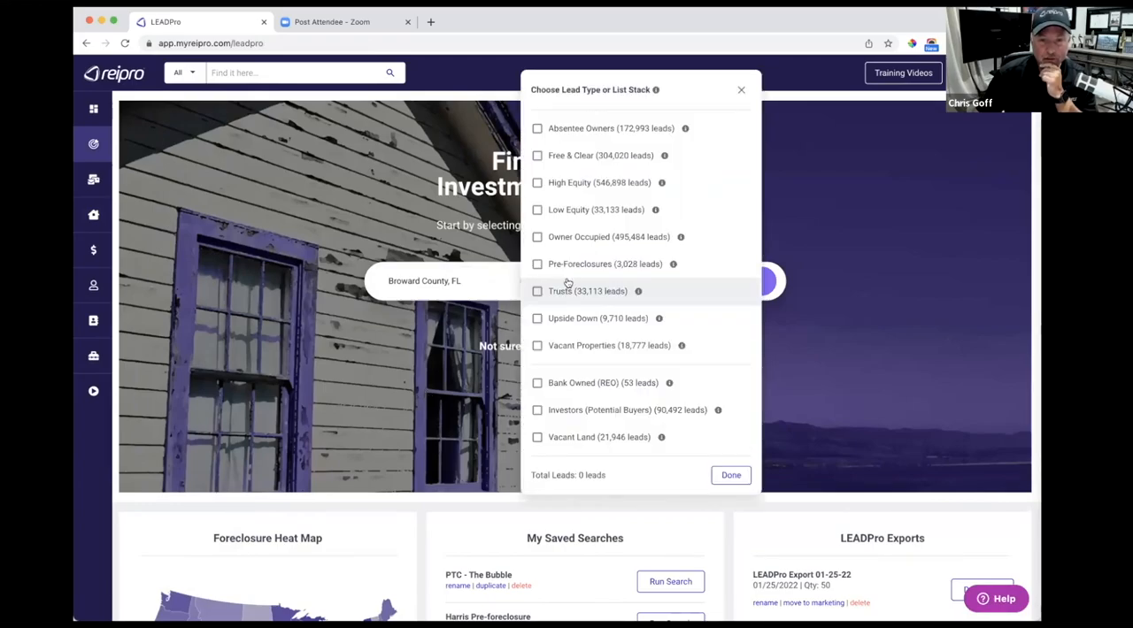
left_click(537, 410)
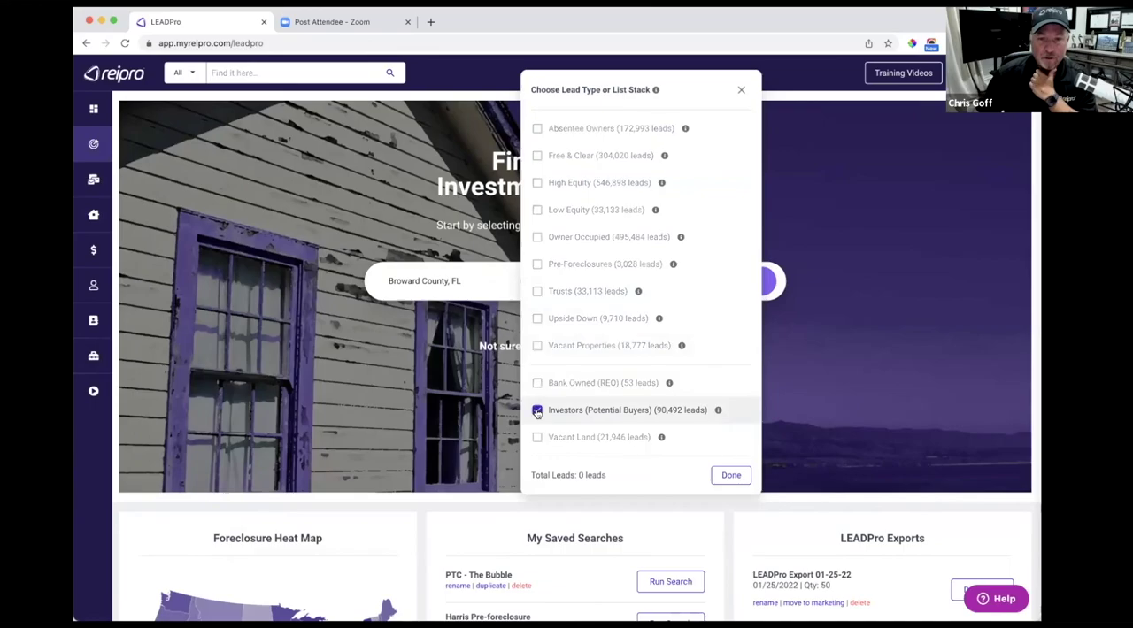
left_click(730, 475)
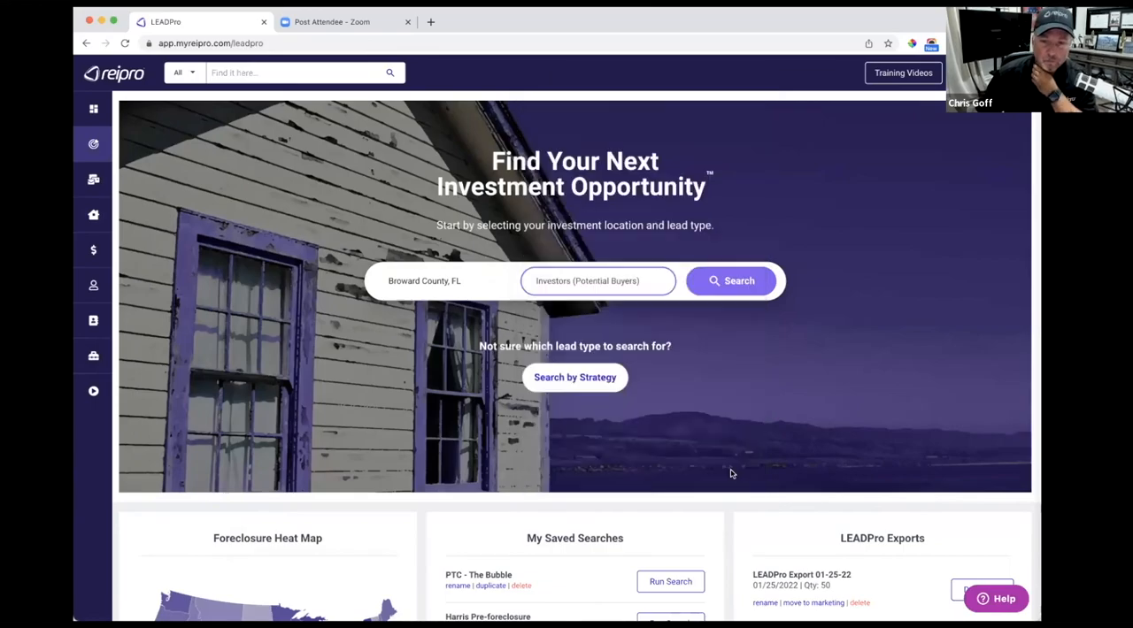
left_click(730, 280)
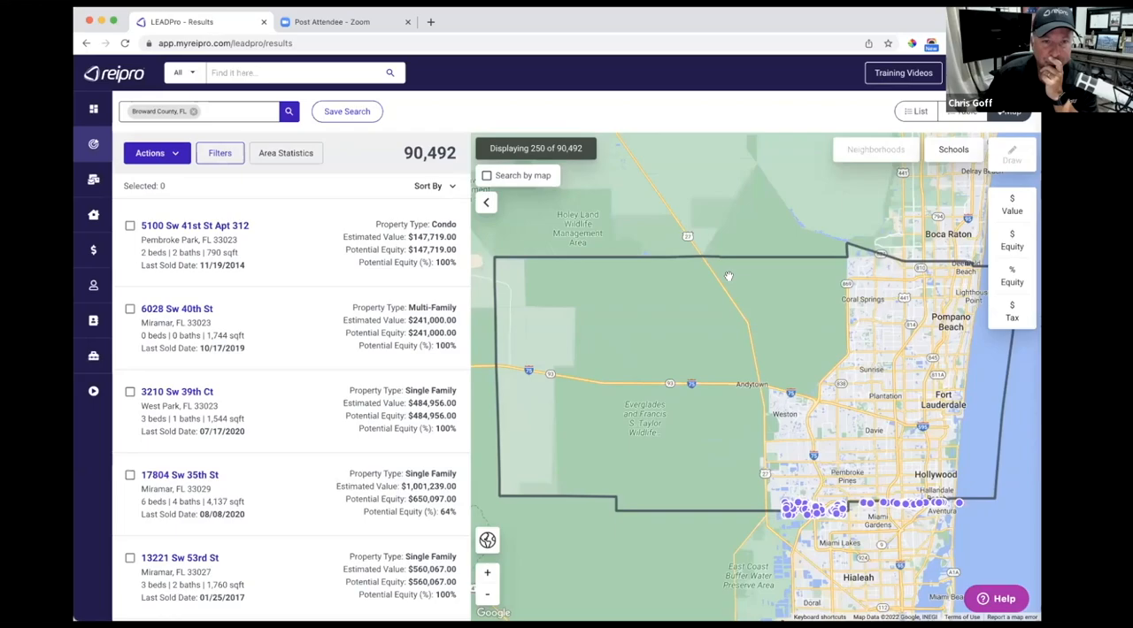
mouse_move(244, 285)
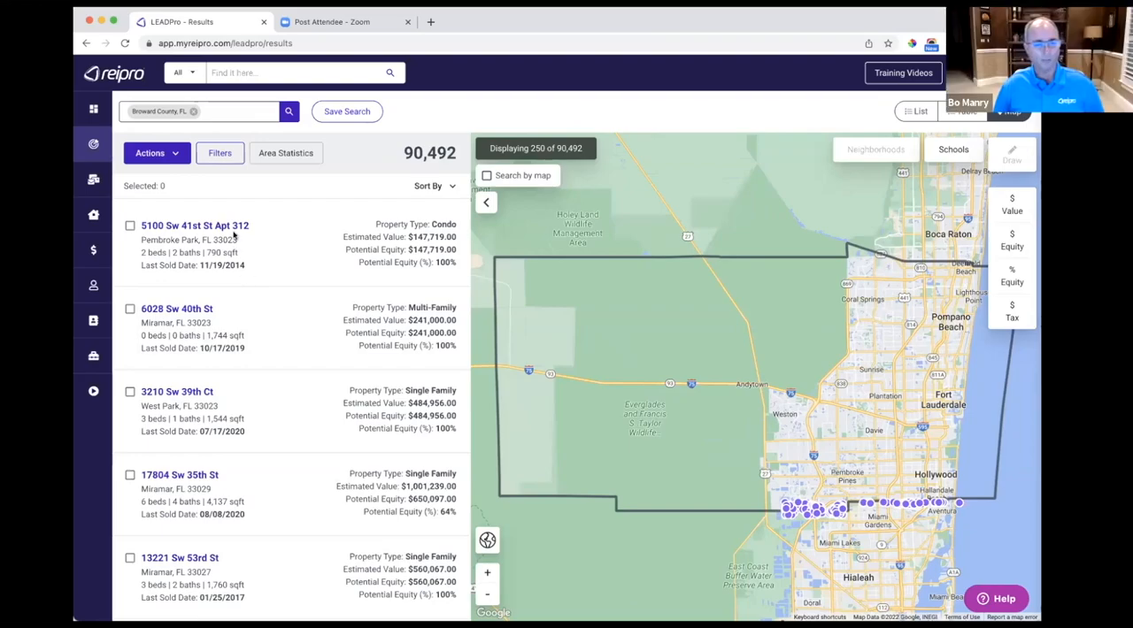
left_click(195, 225)
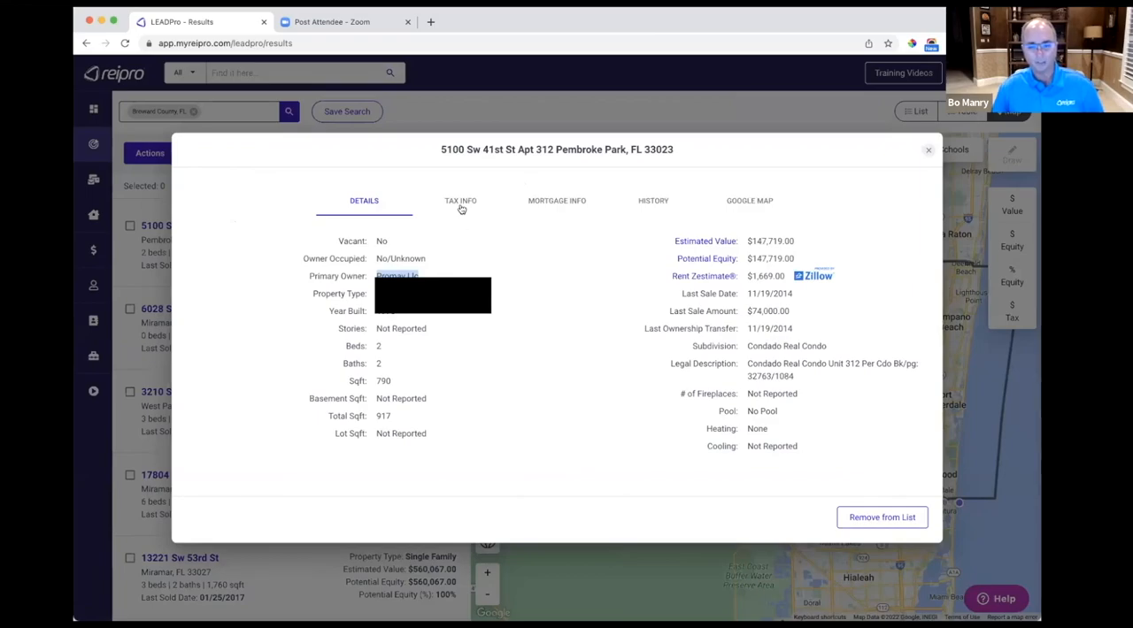
Step: Show the TAX INFO tab and highlight the owner's North Miami Beach mailing address
left_click(461, 201)
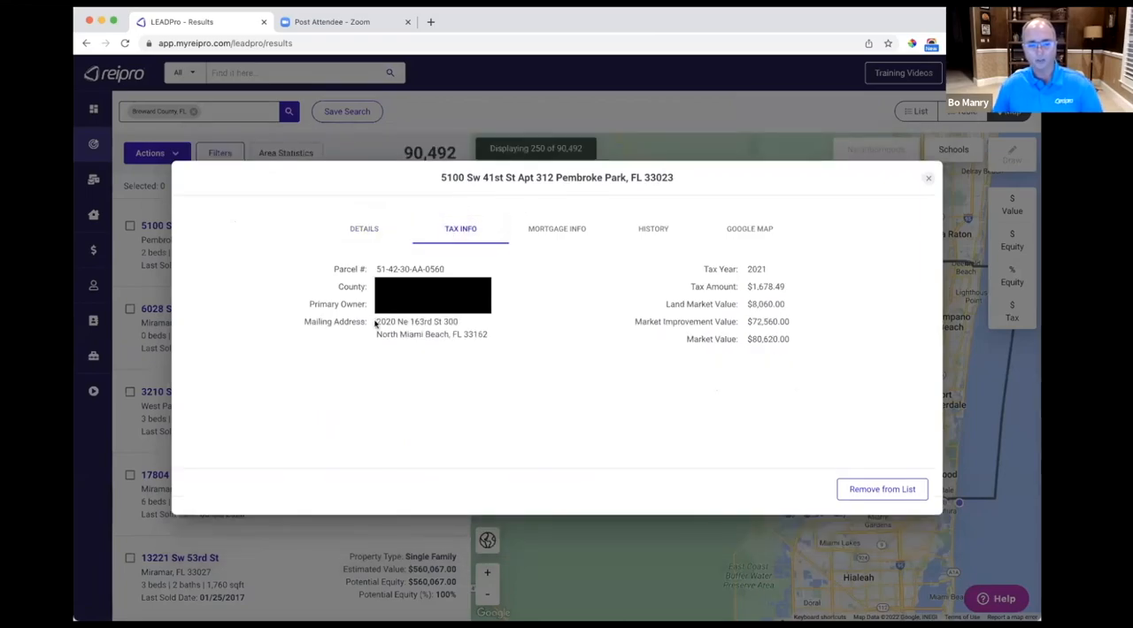
left_click_drag(375, 321, 490, 335)
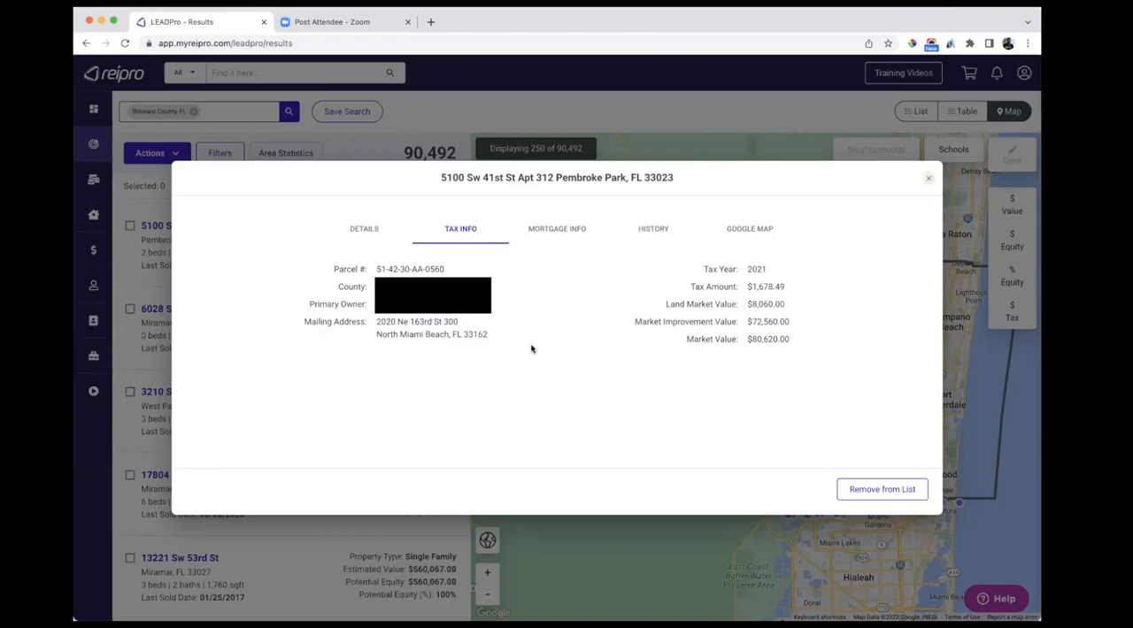
left_click_drag(376, 321, 486, 333)
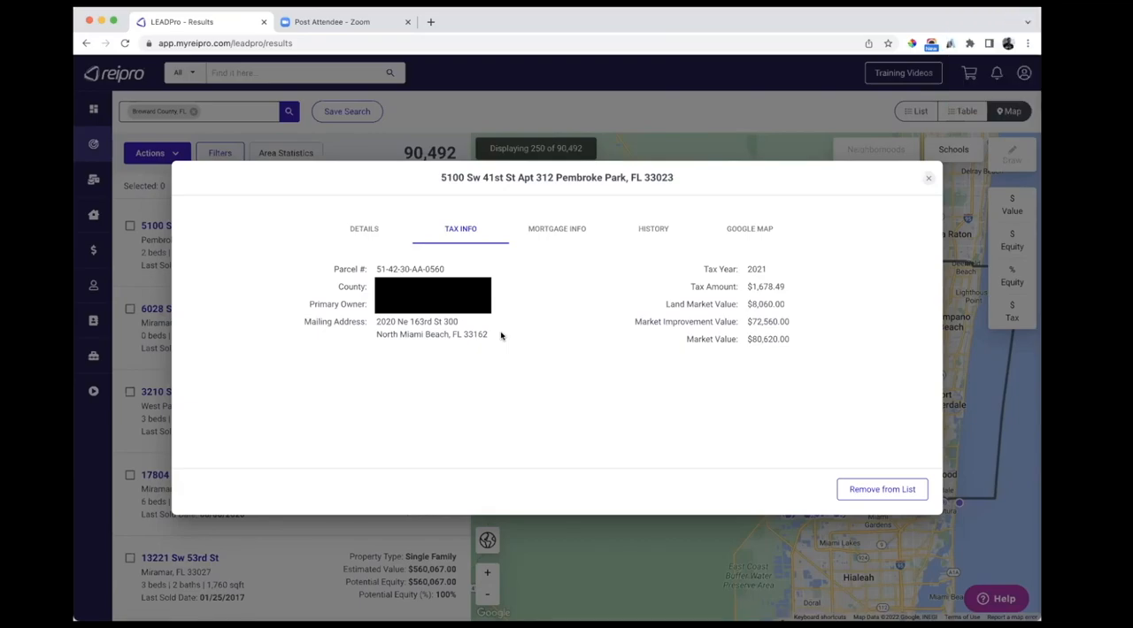
mouse_move(600, 299)
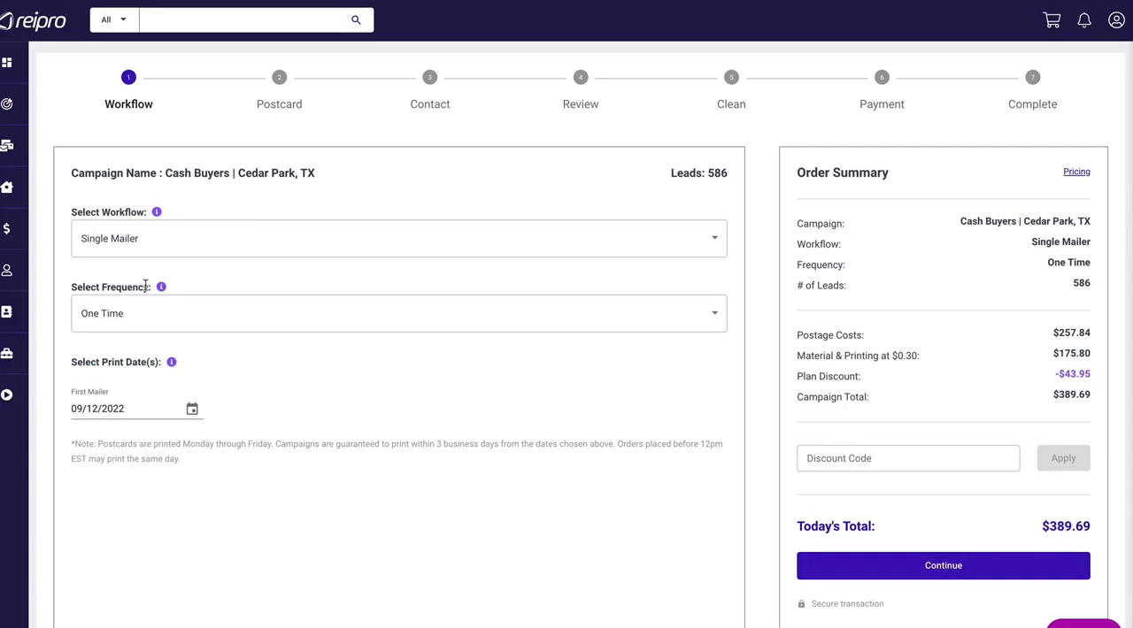
mouse_move(160, 287)
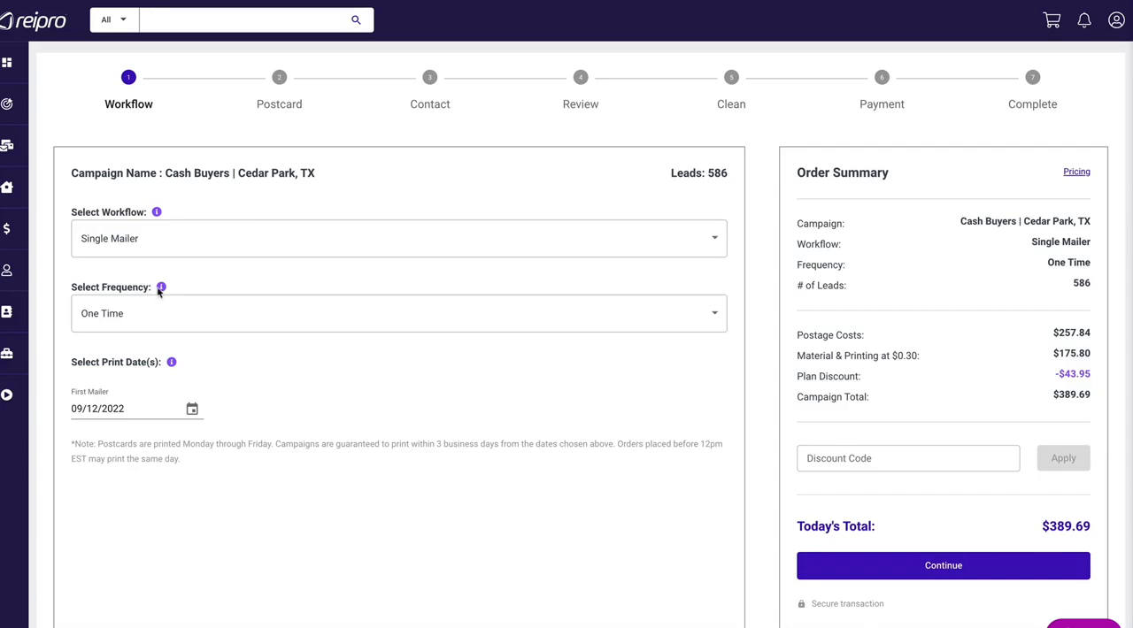
Step: Confirm the single one-time mailer dated 09/12/2022 and continue to postcard design
left_click(942, 565)
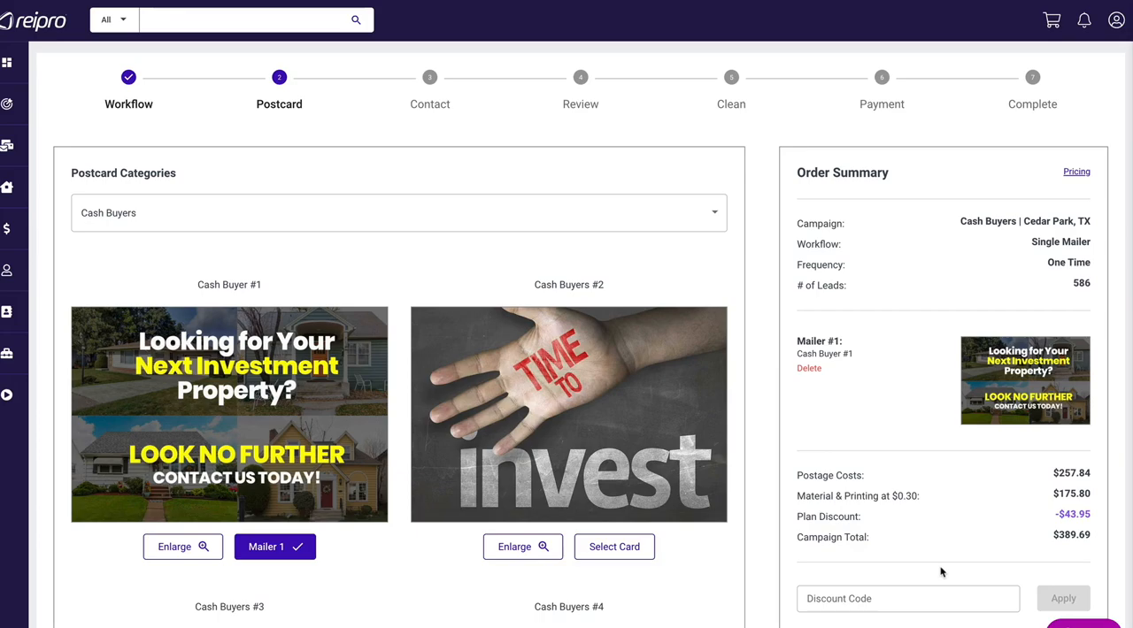
Step: Preview the Cash Buyer #1 postcard enlarged, close it, and continue to Contact
scroll("down", 3)
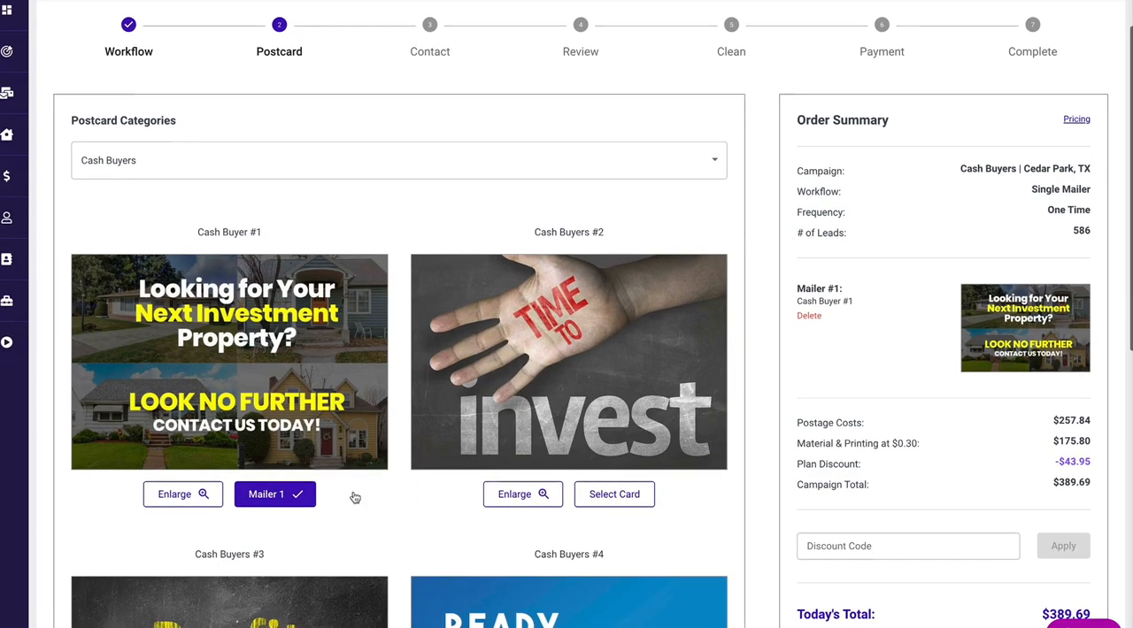
left_click(182, 494)
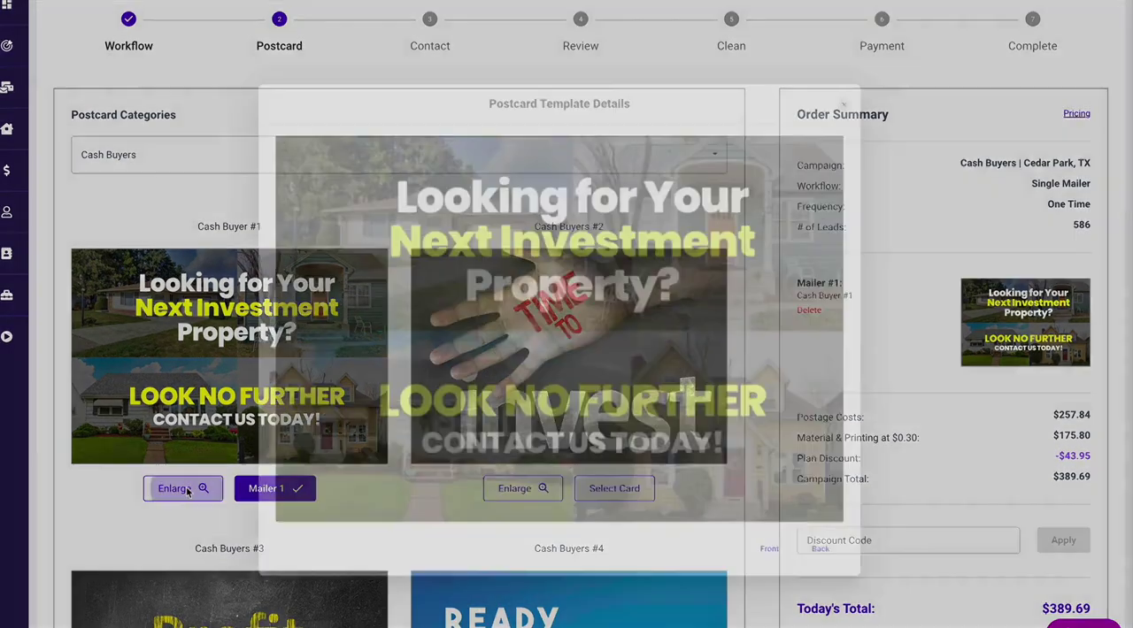
left_click(182, 489)
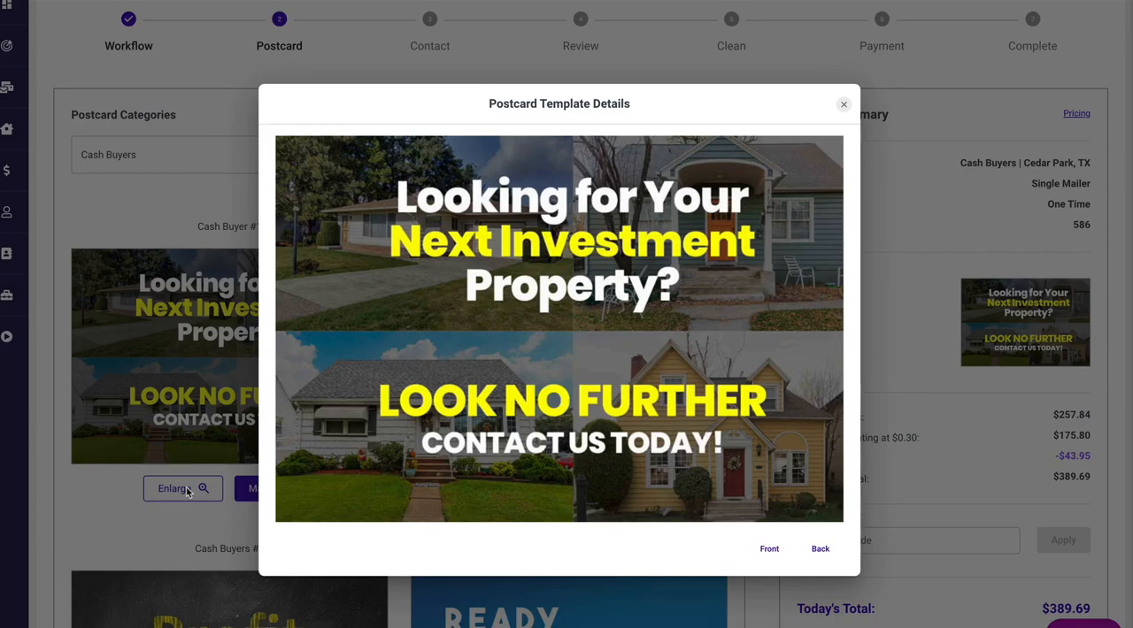
mouse_move(843, 104)
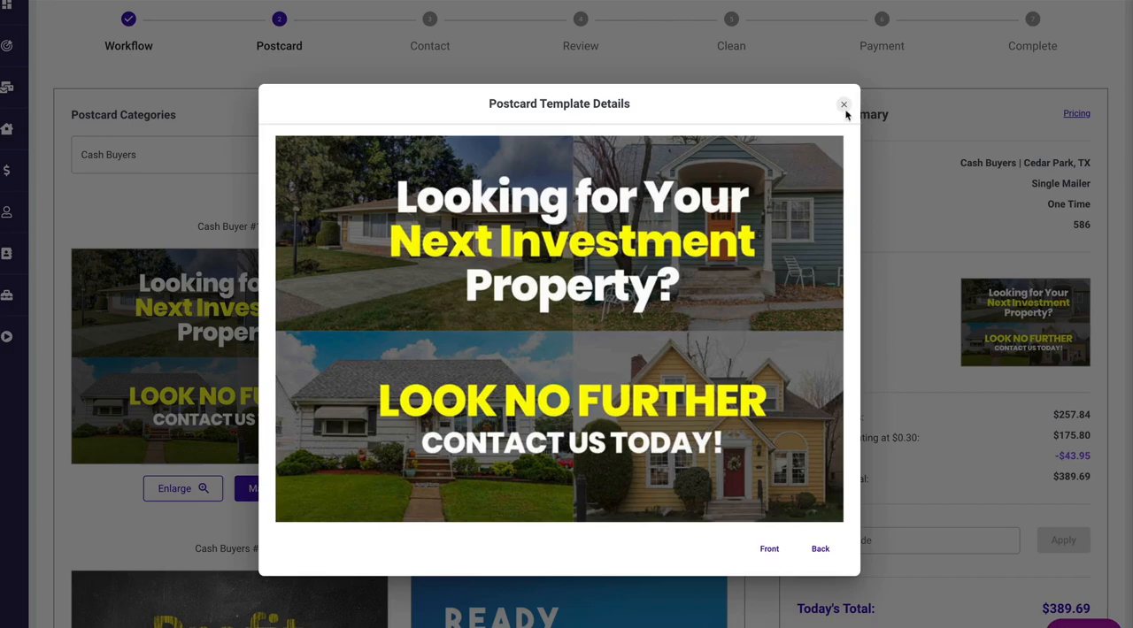
left_click(843, 104)
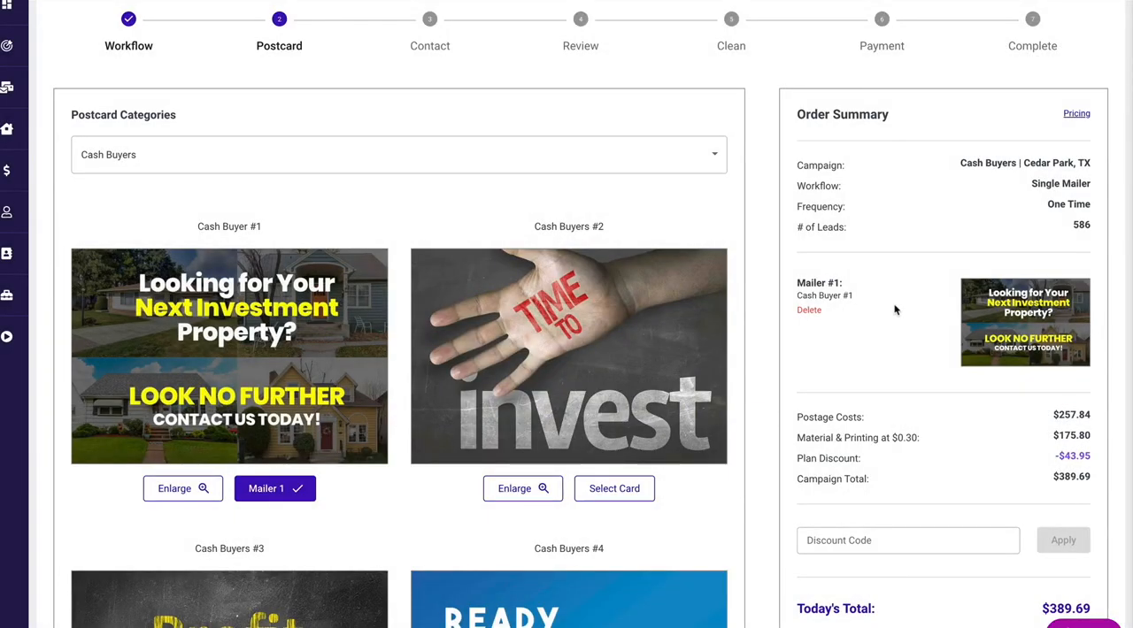
scroll("down", 3)
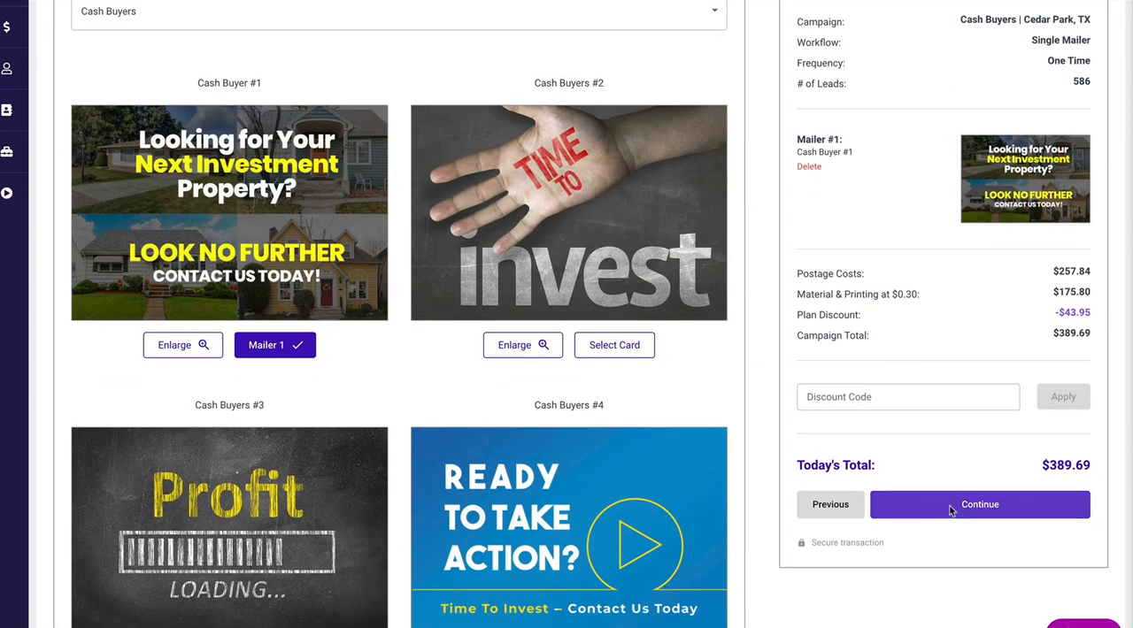
left_click(979, 505)
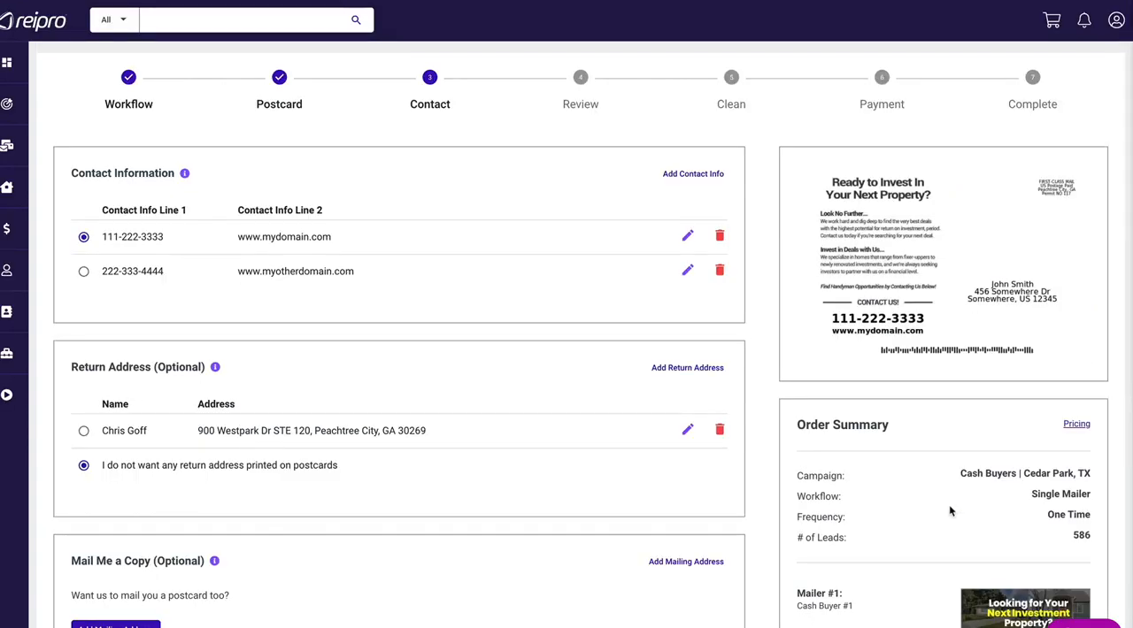
mouse_move(919, 493)
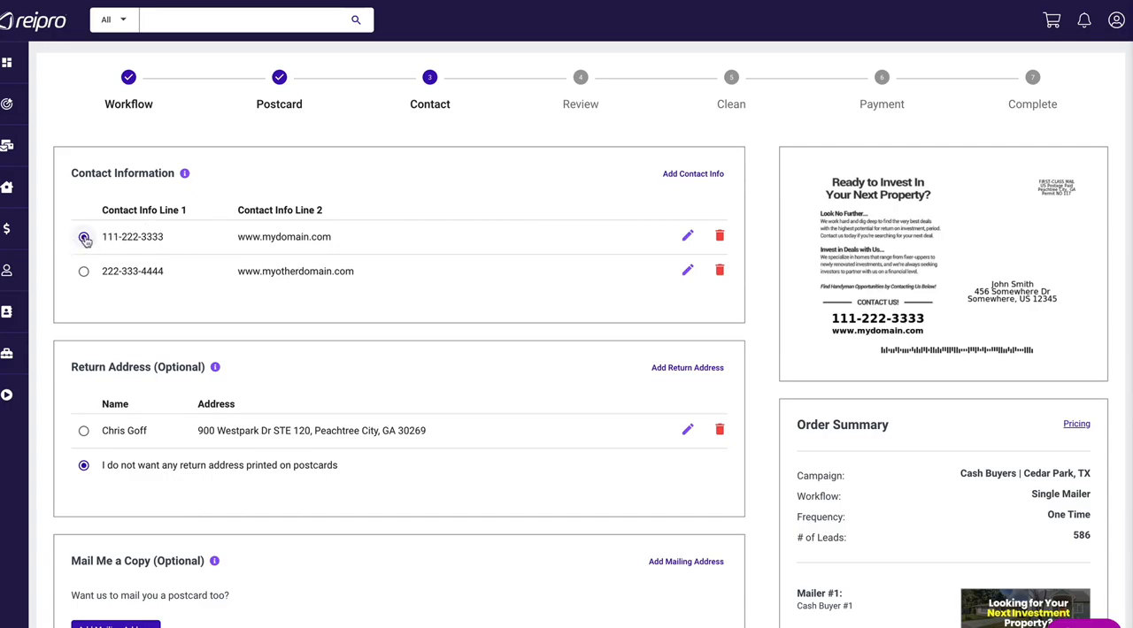
left_click(82, 236)
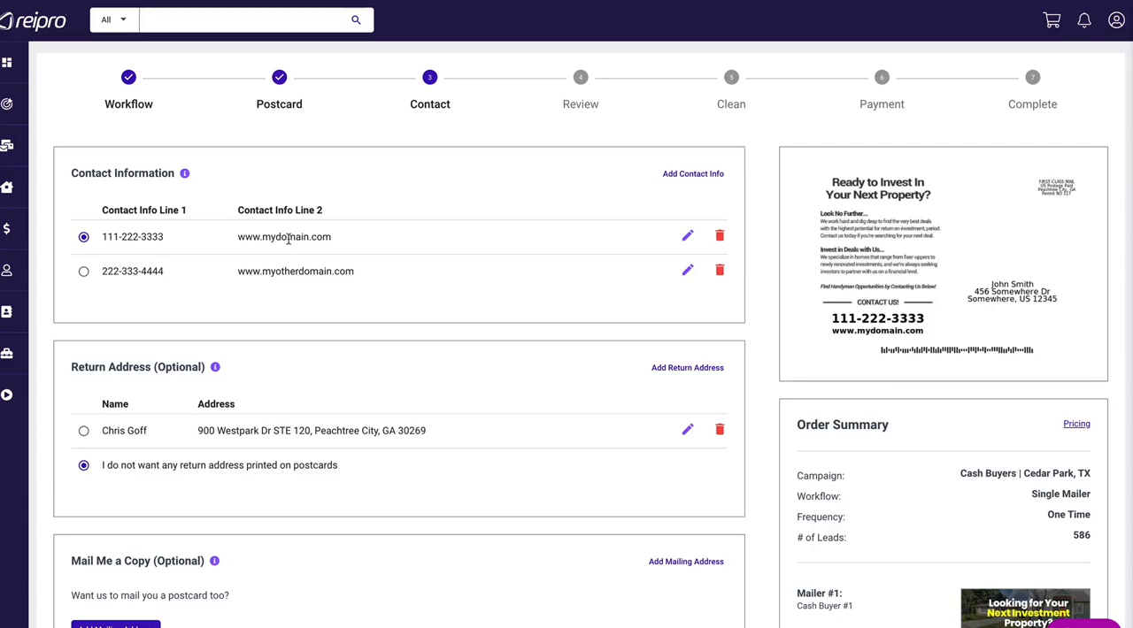
mouse_move(288, 243)
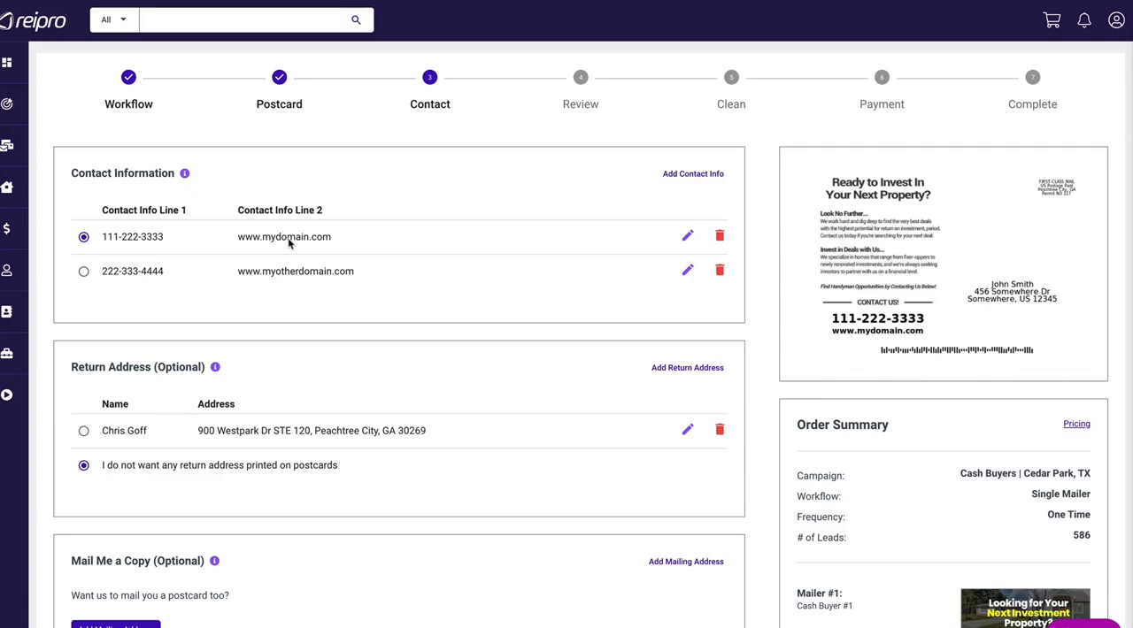
scroll("down", 3)
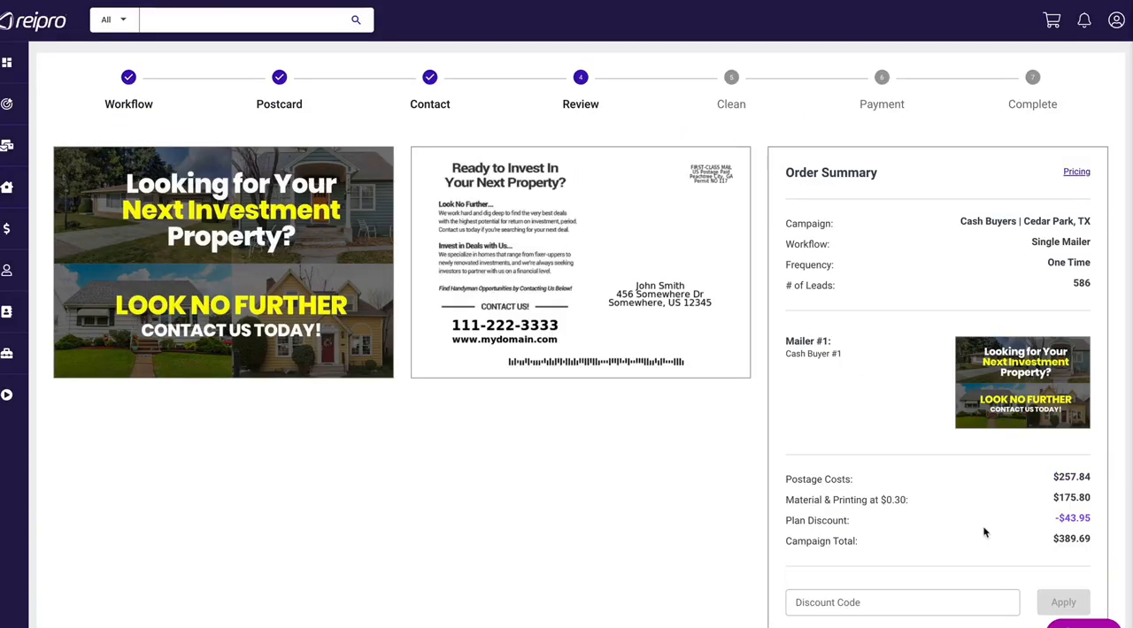
Step: Tick 'I approve postcard front and back' on the Review step
scroll("down", 3)
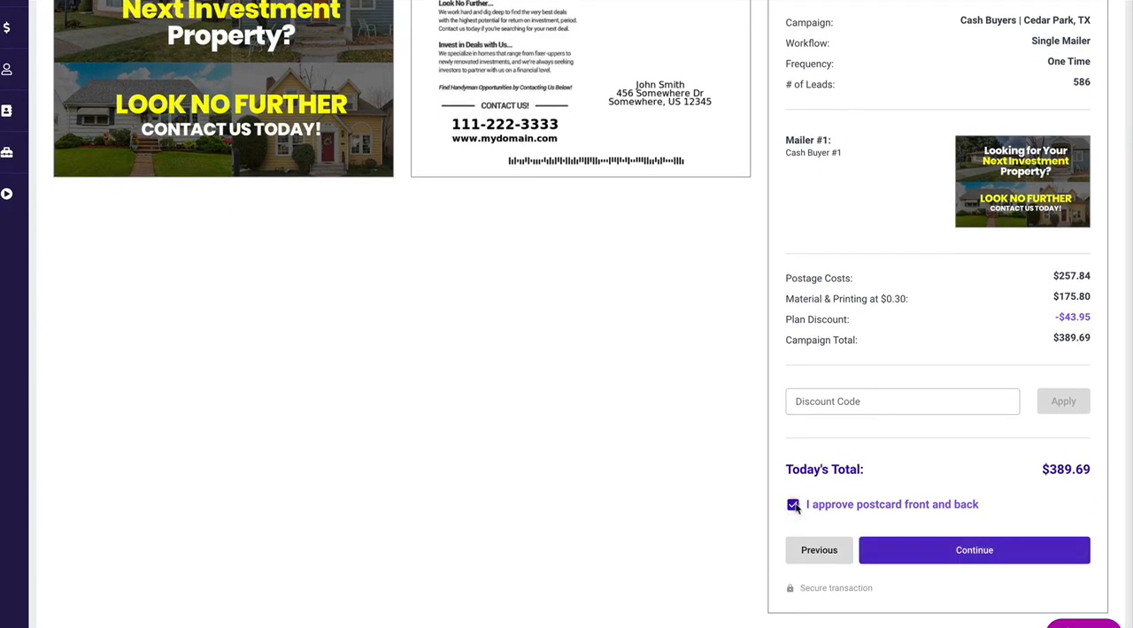
left_click(974, 551)
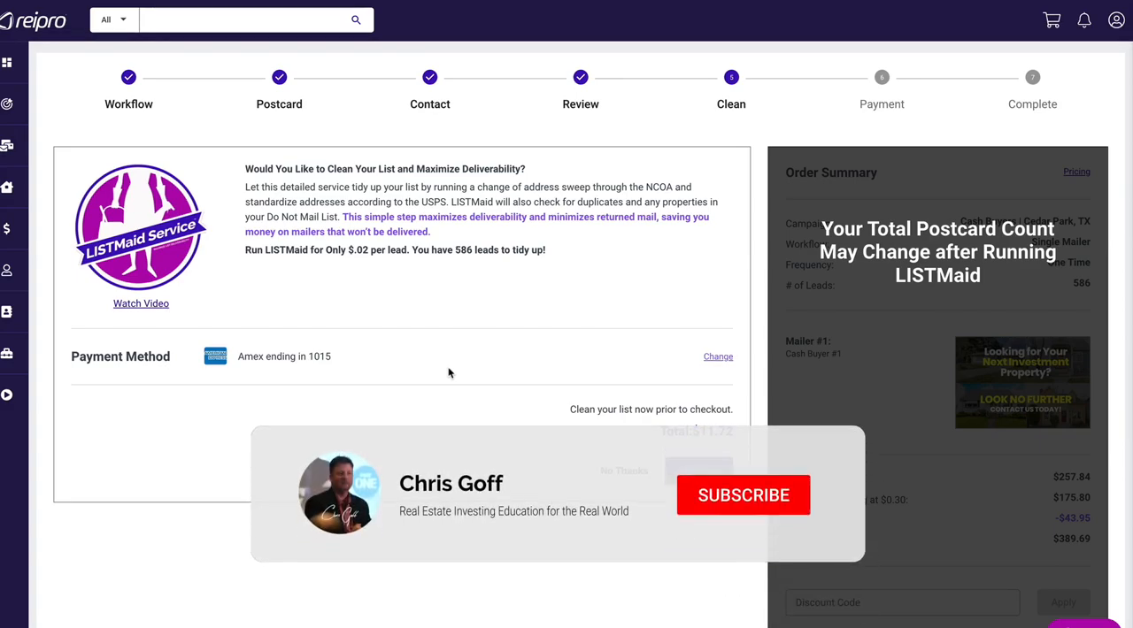
left_click(743, 495)
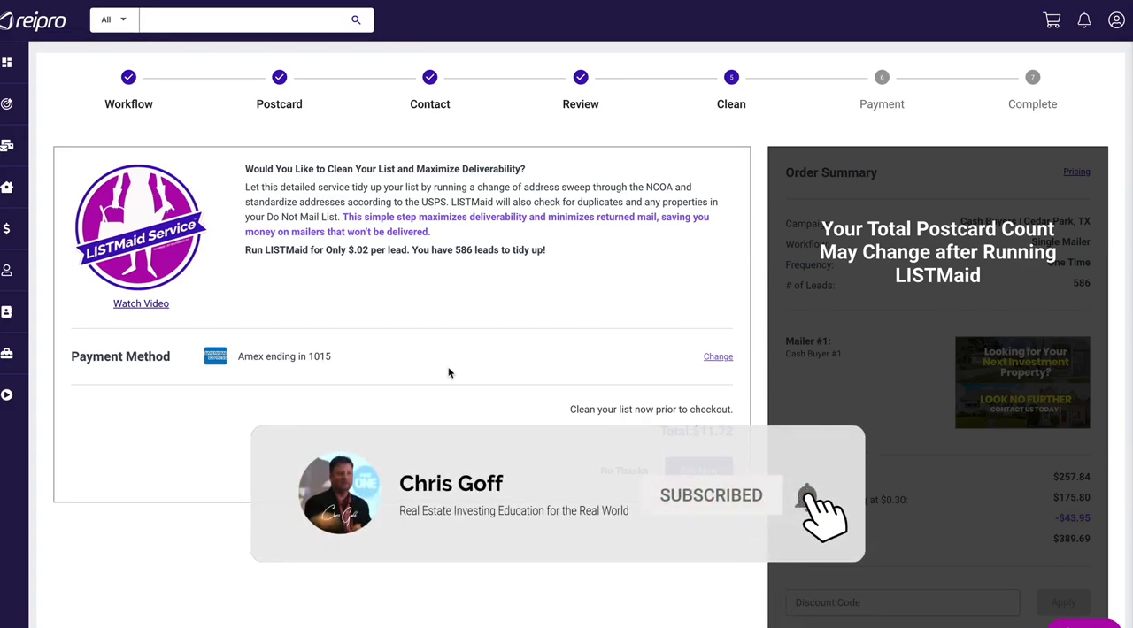